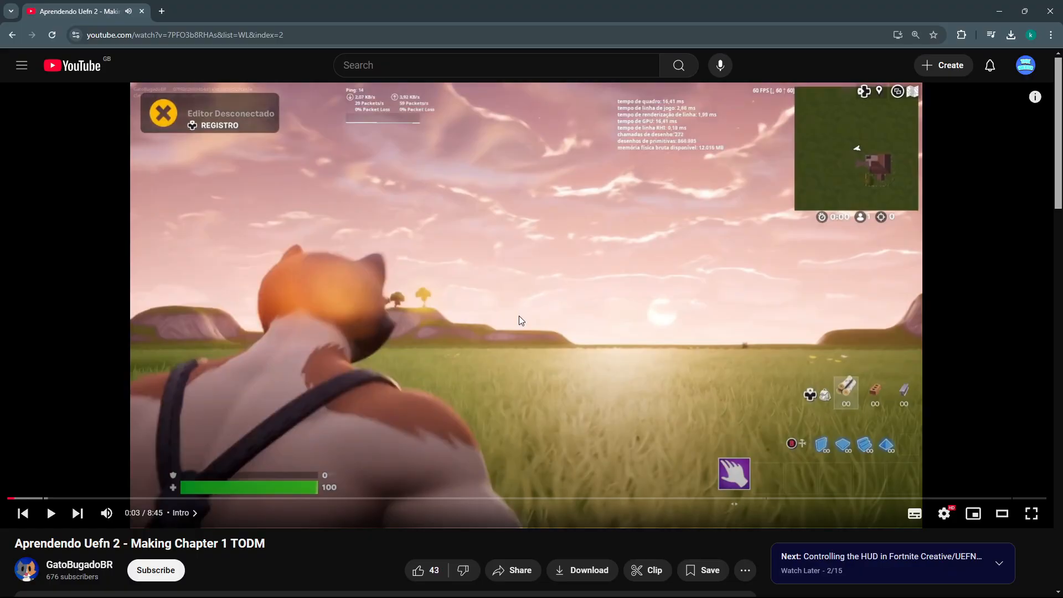
pyautogui.moveTo(630, 321)
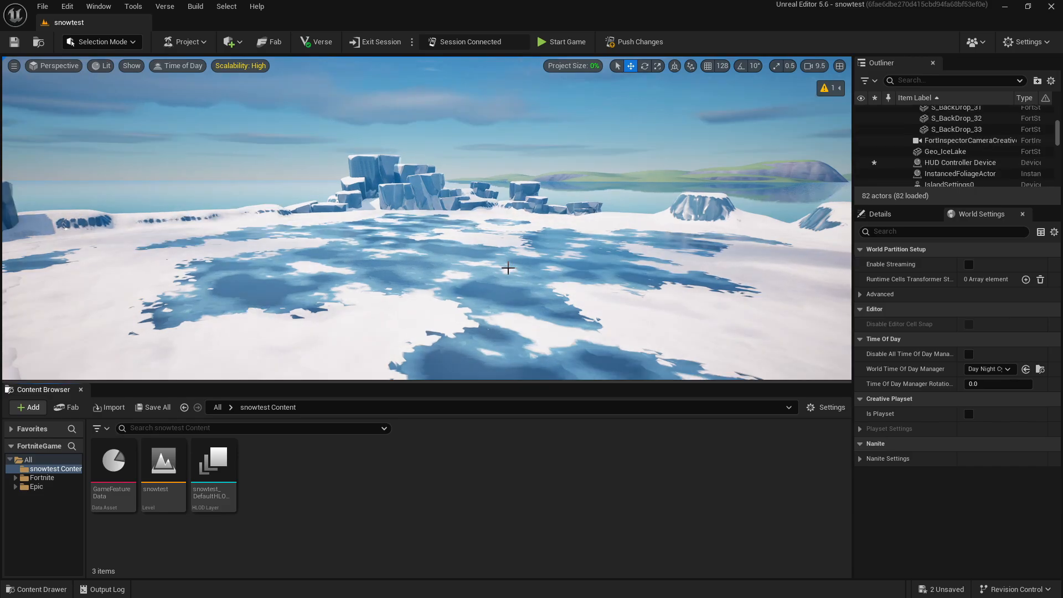
pyautogui.moveTo(212, 460)
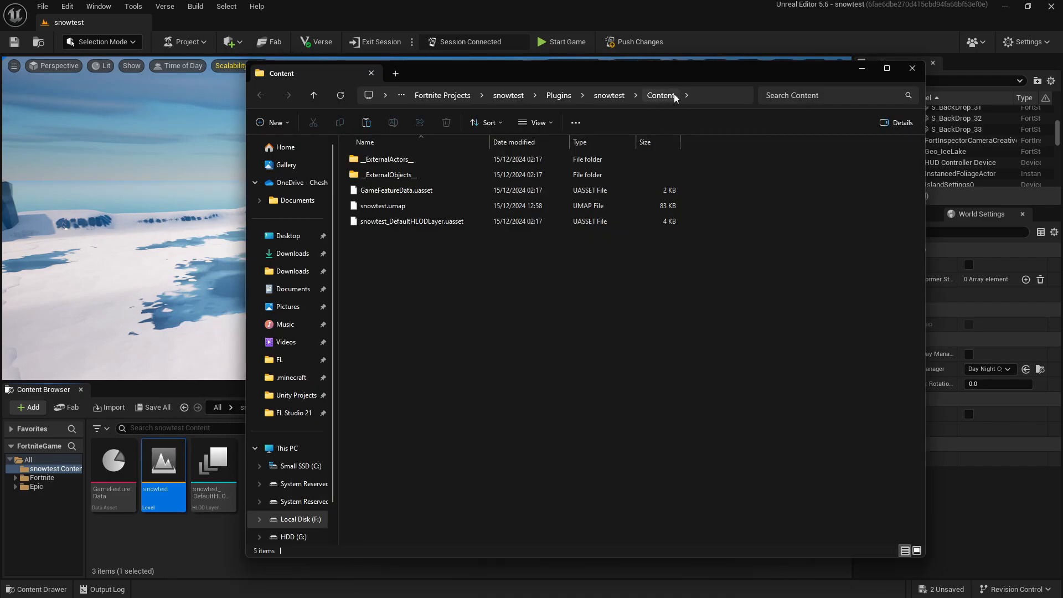
pyautogui.moveTo(674, 97)
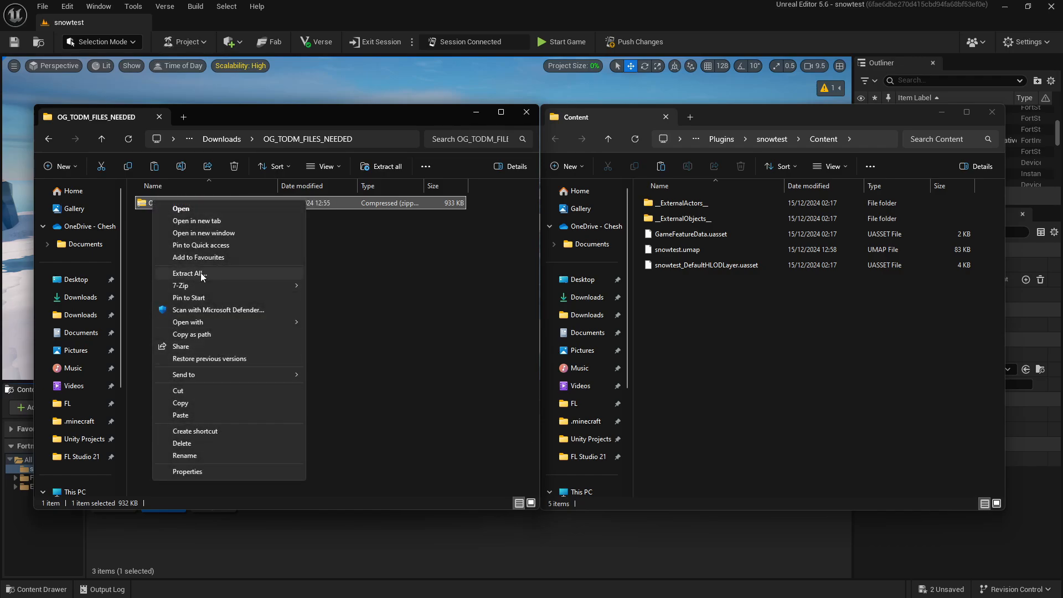
# - Extract the OG_TODM_FILES_NEEDED zip and copy the CH1_TODM folder into the project's Content
pyautogui.click(188, 274)
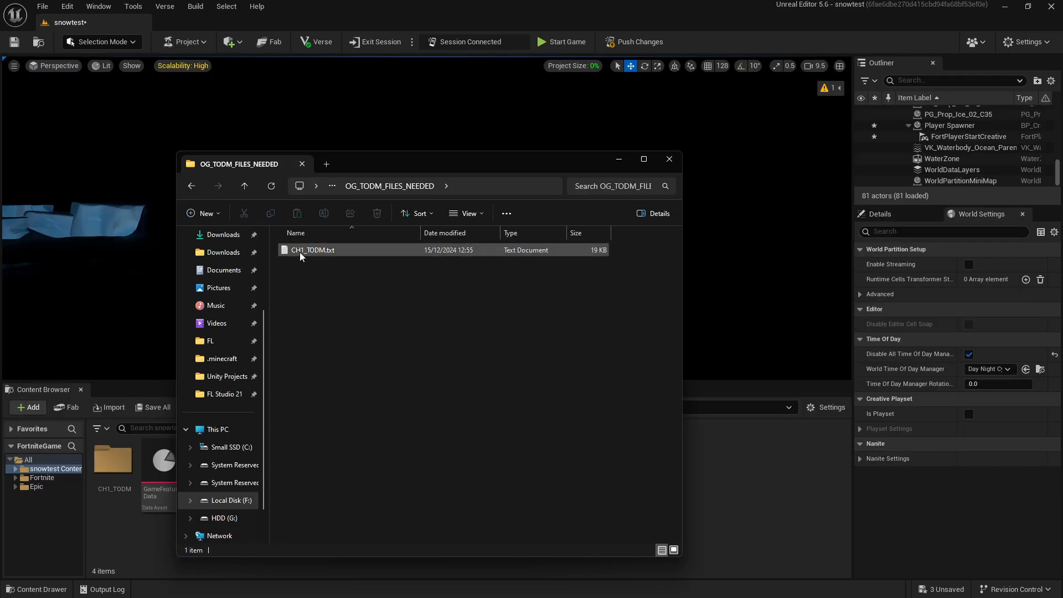
# - Copy CH1_TODM.txt's actor definitions from Notepad and paste them into the snowtest level viewport
pyautogui.doubleClick(313, 249)
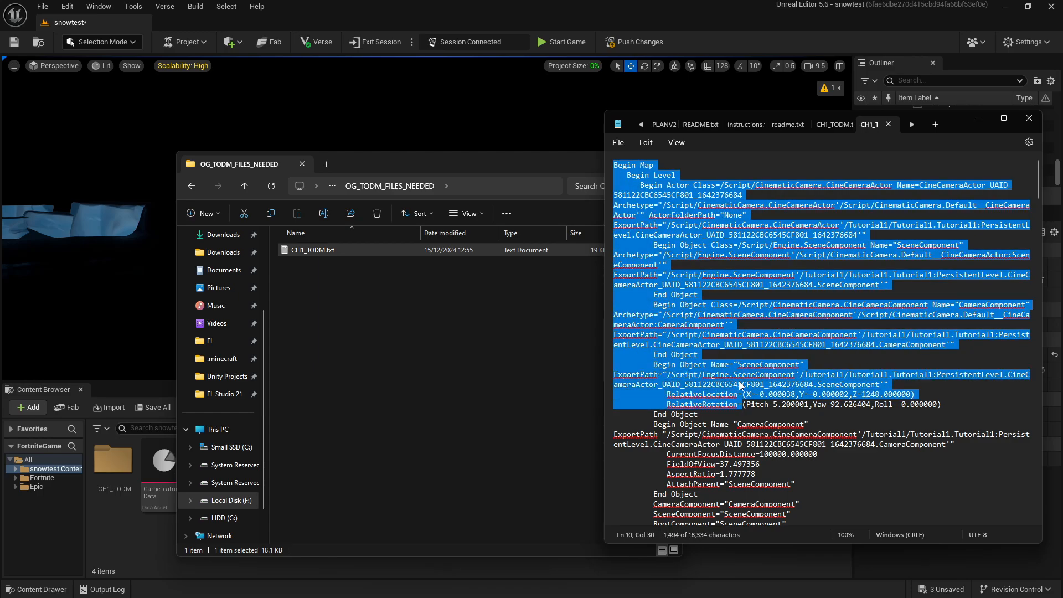
pyautogui.scroll(-3)
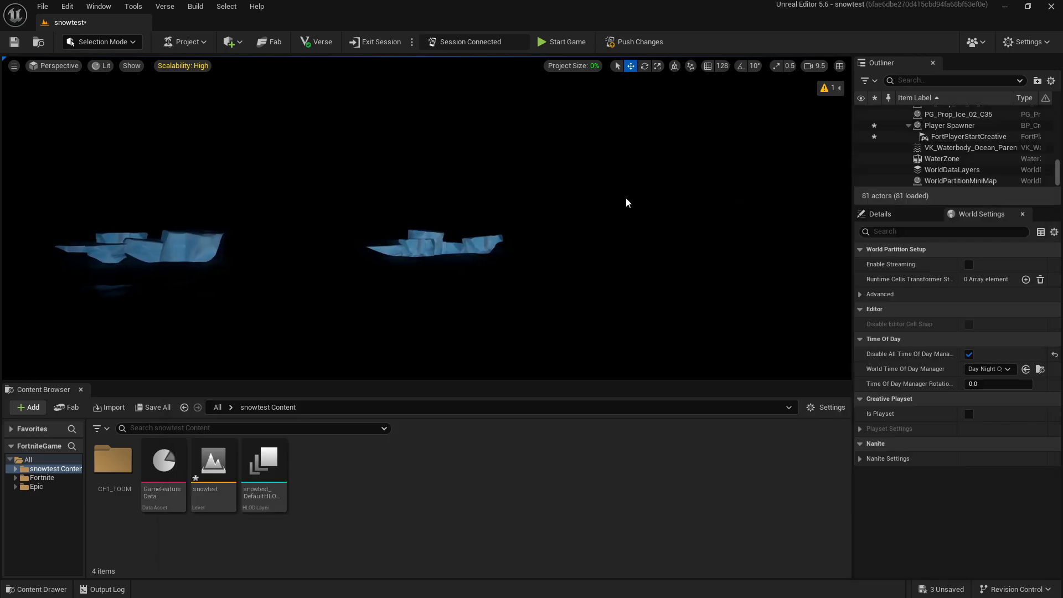
pyautogui.moveTo(617, 210)
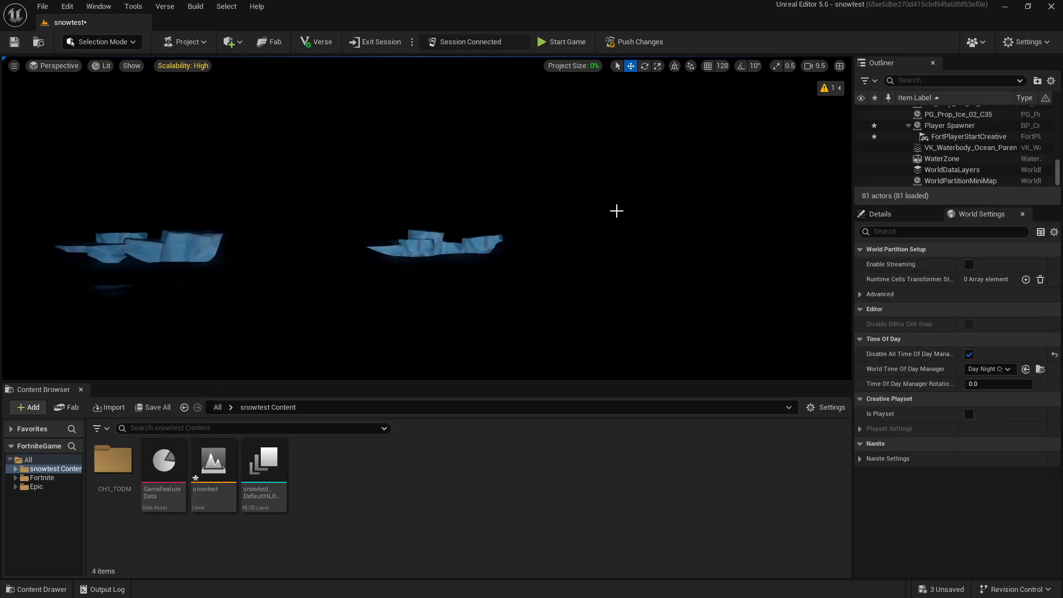
pyautogui.click(940, 118)
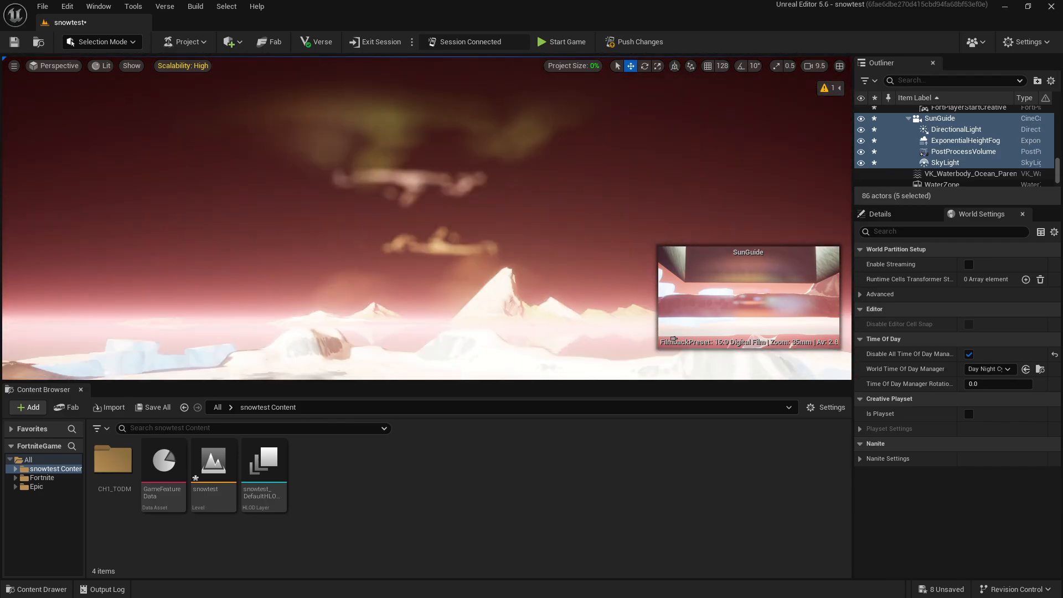
# - Drag S_SkyDome01 from the CH1_TODM folder into the level and scale it to 200
pyautogui.click(113, 460)
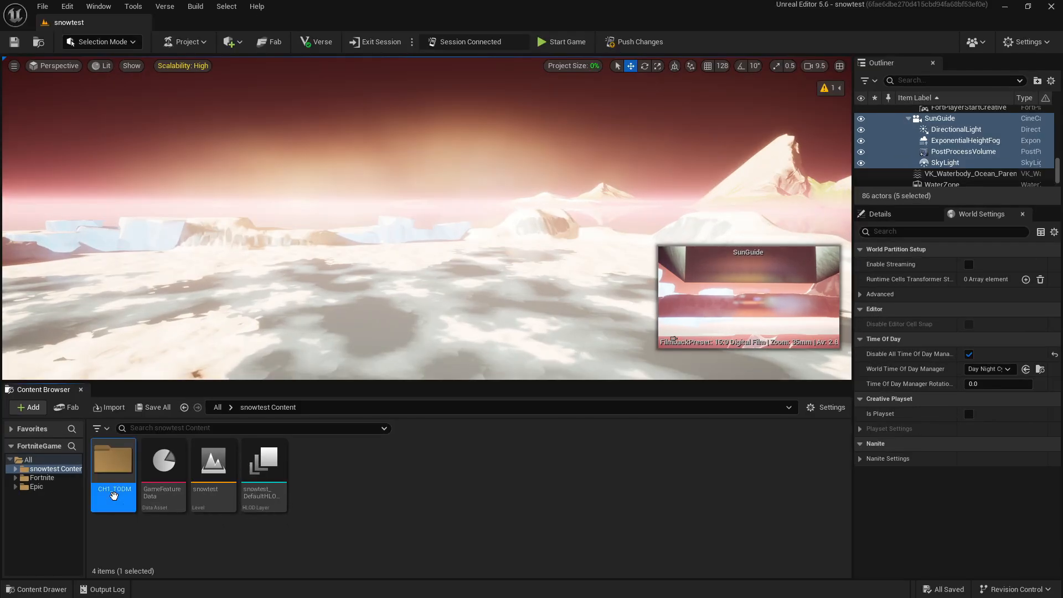
pyautogui.doubleClick(113, 460)
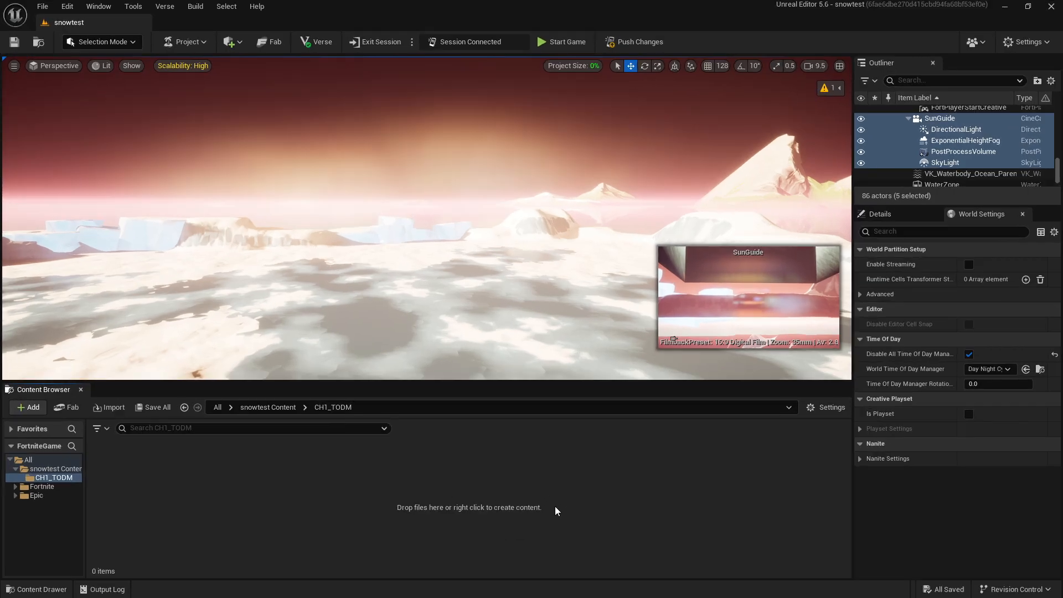
pyautogui.moveTo(521, 511)
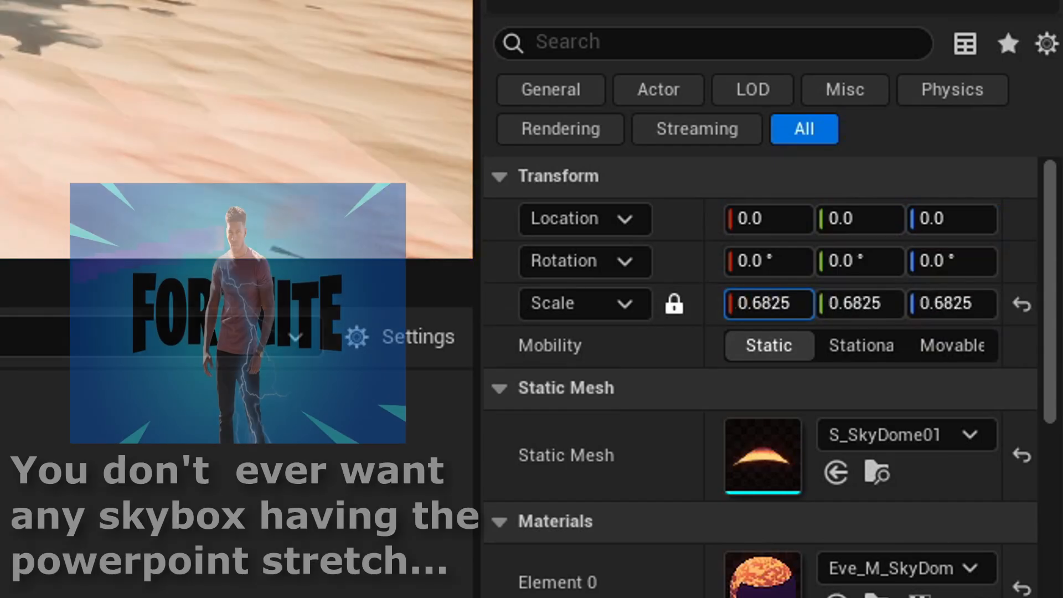
pyautogui.write('200.0')
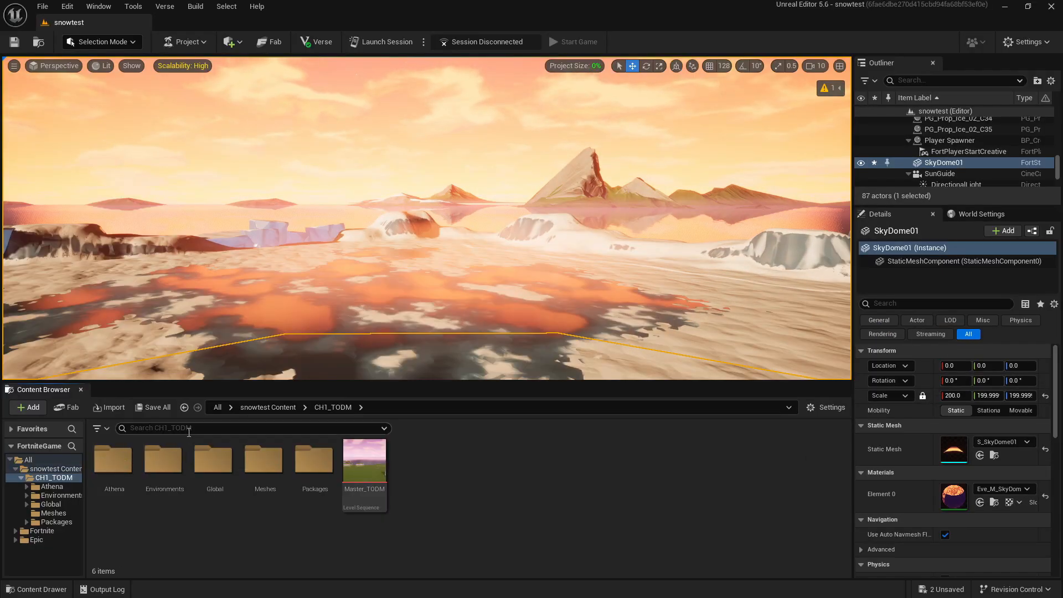
# - Filter the content to 'skydome' and inspect the M_SkyDome material graph in the Material Editor
pyautogui.write('skydome')
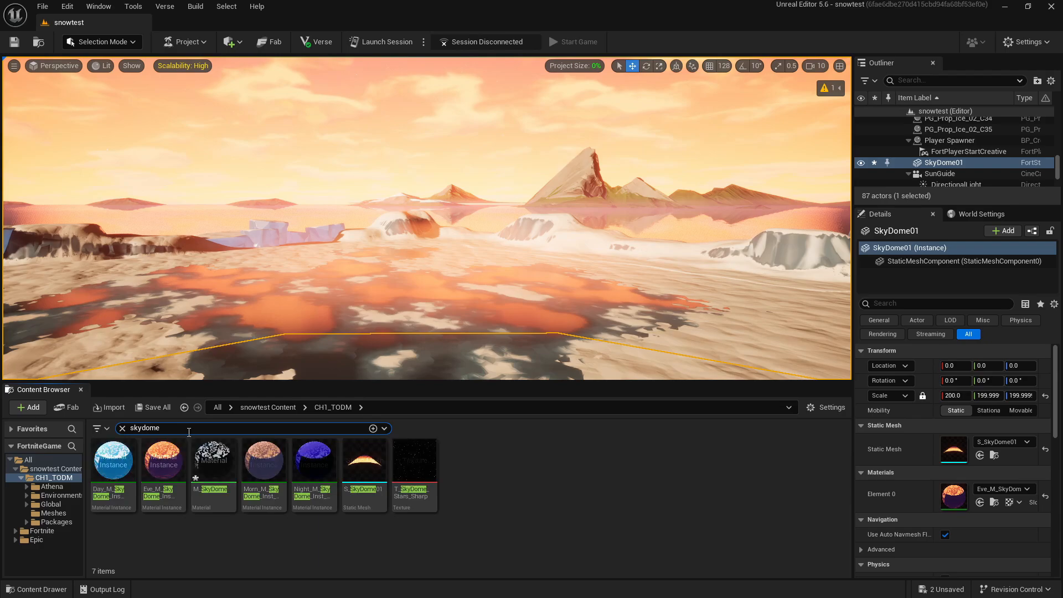
pyautogui.click(212, 459)
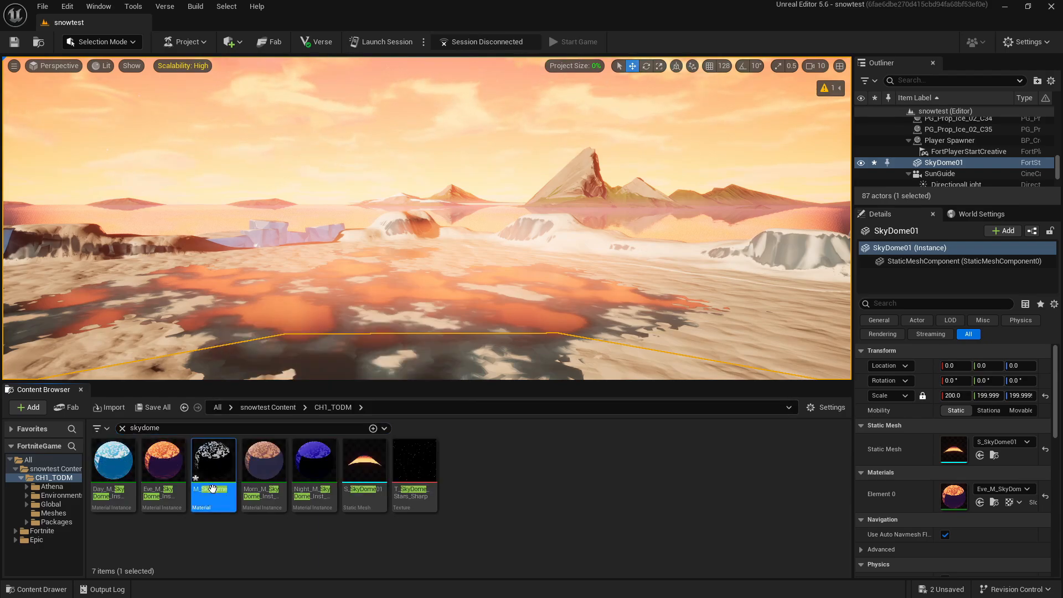
pyautogui.doubleClick(213, 459)
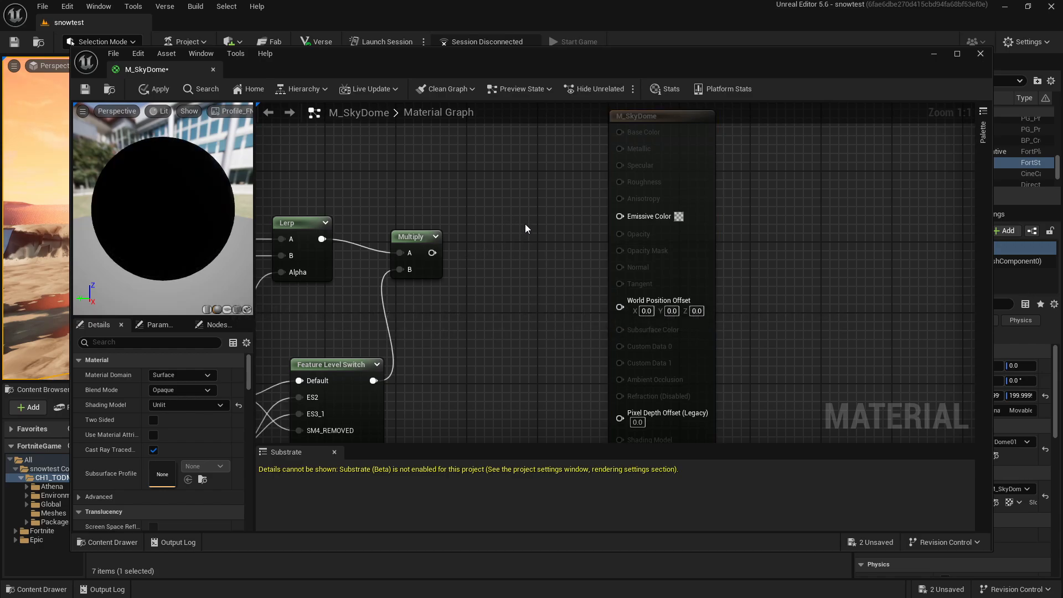
pyautogui.moveTo(442, 253); pyautogui.dragTo(603, 220)
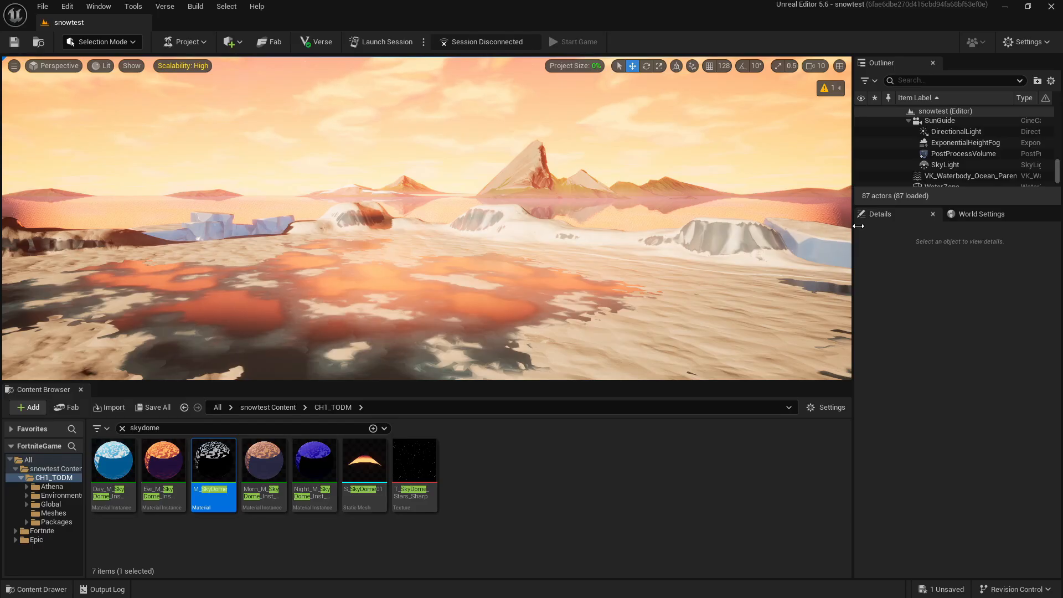
# - Assign T_AthenaSkylight as the SkyLight actor's cubemap
pyautogui.click(944, 165)
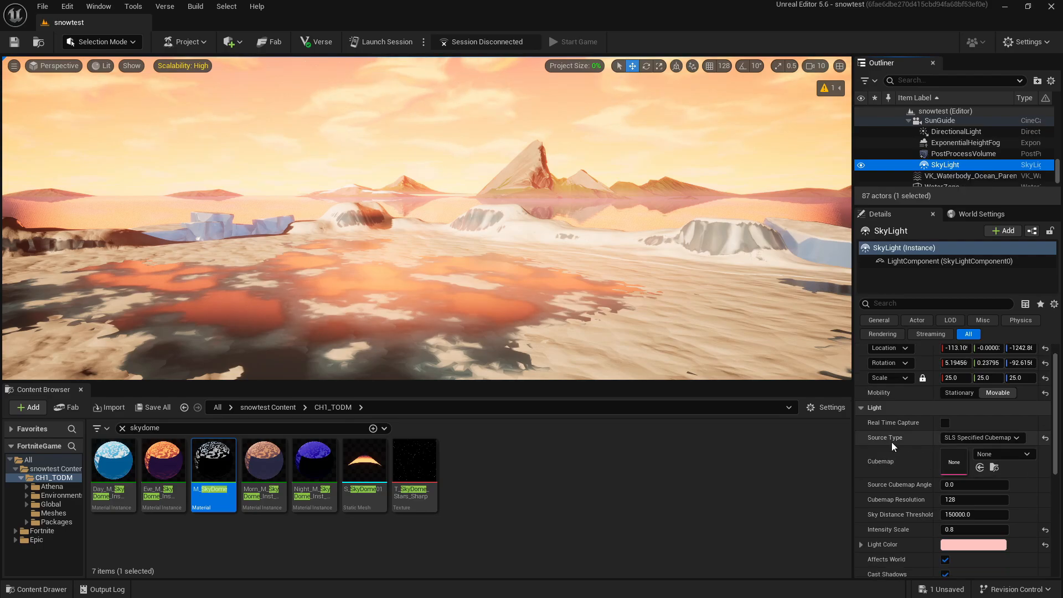
pyautogui.click(981, 438)
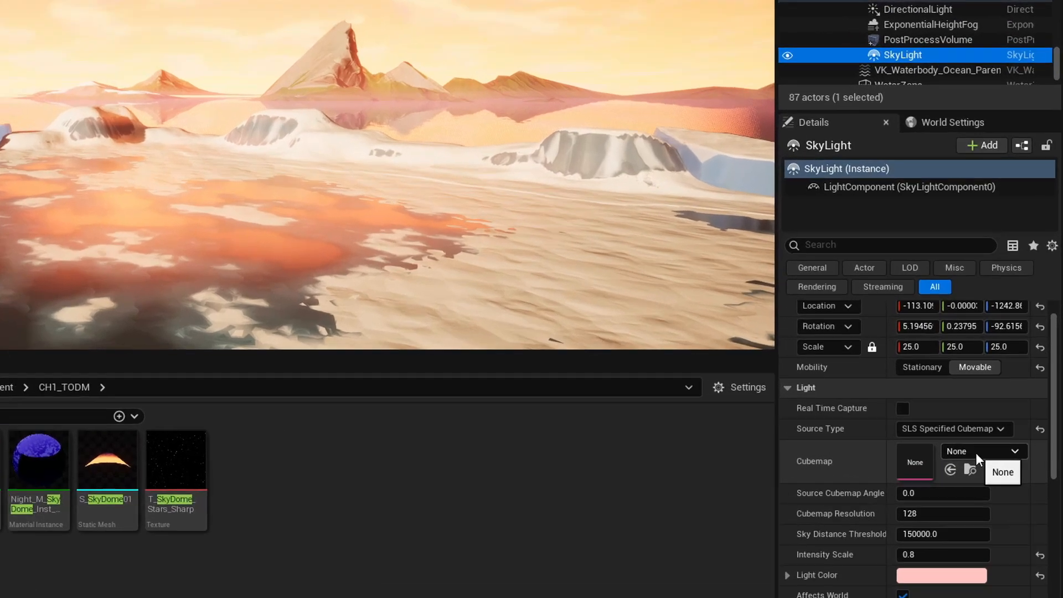
pyautogui.write('athena')
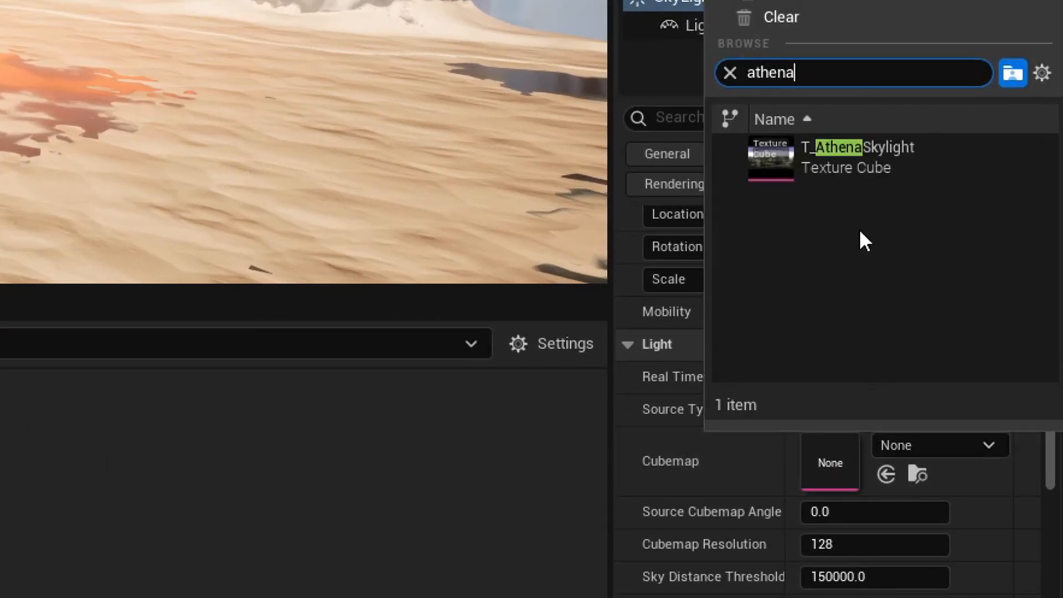
pyautogui.click(856, 158)
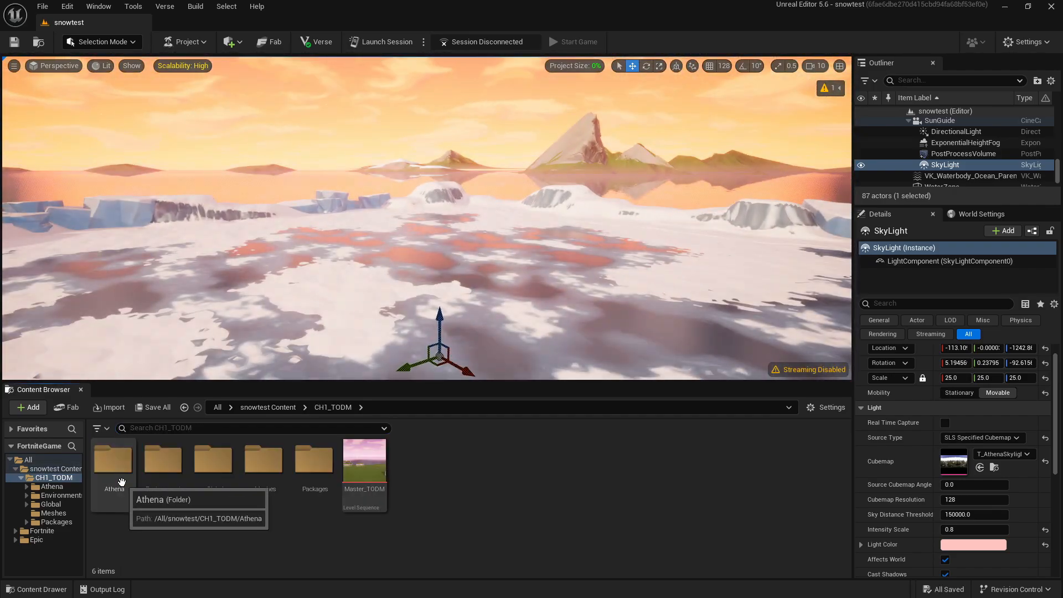
# - Bind the Master_TODM sequence's red tracks to their matching level actors, starting with the directional light
pyautogui.doubleClick(364, 461)
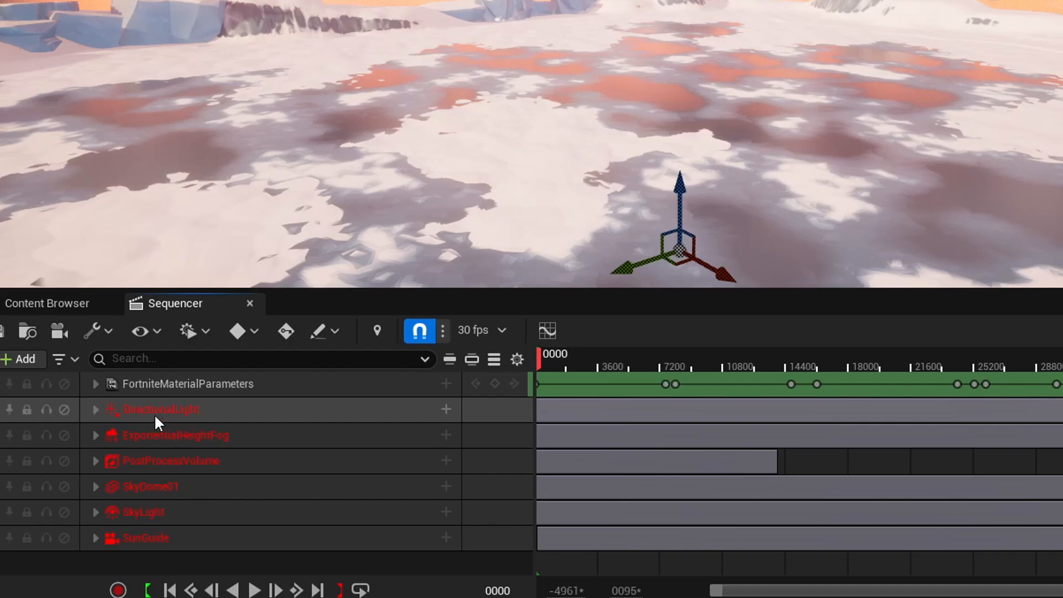
pyautogui.moveTo(180, 424)
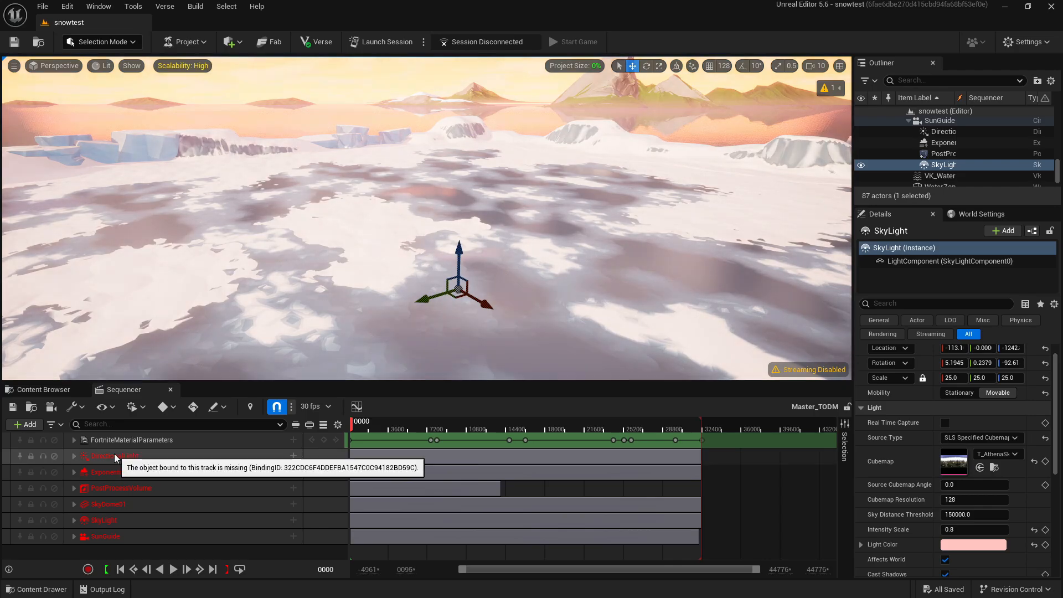
pyautogui.rightClick(115, 455)
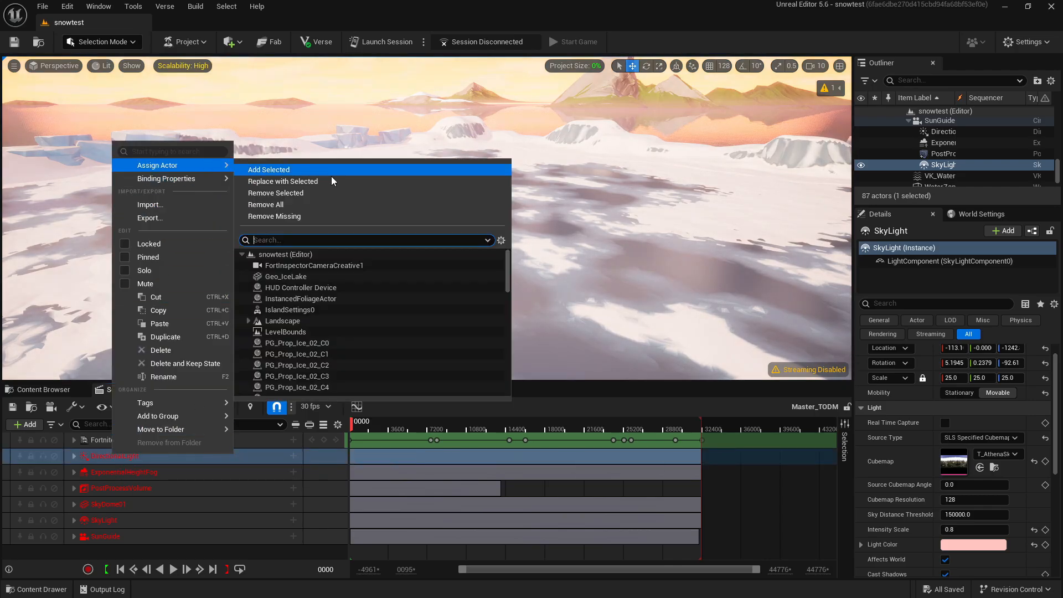
pyautogui.write('direc')
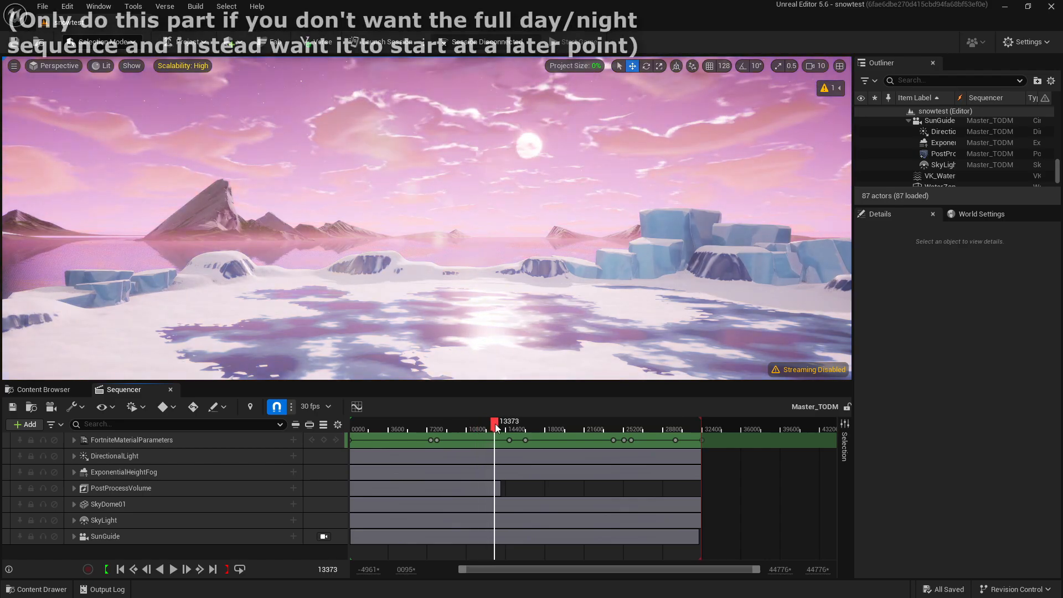
# - Scrub Master_TODM to frame 17500 and set the playback start there
pyautogui.moveTo(495, 420); pyautogui.dragTo(550, 421)
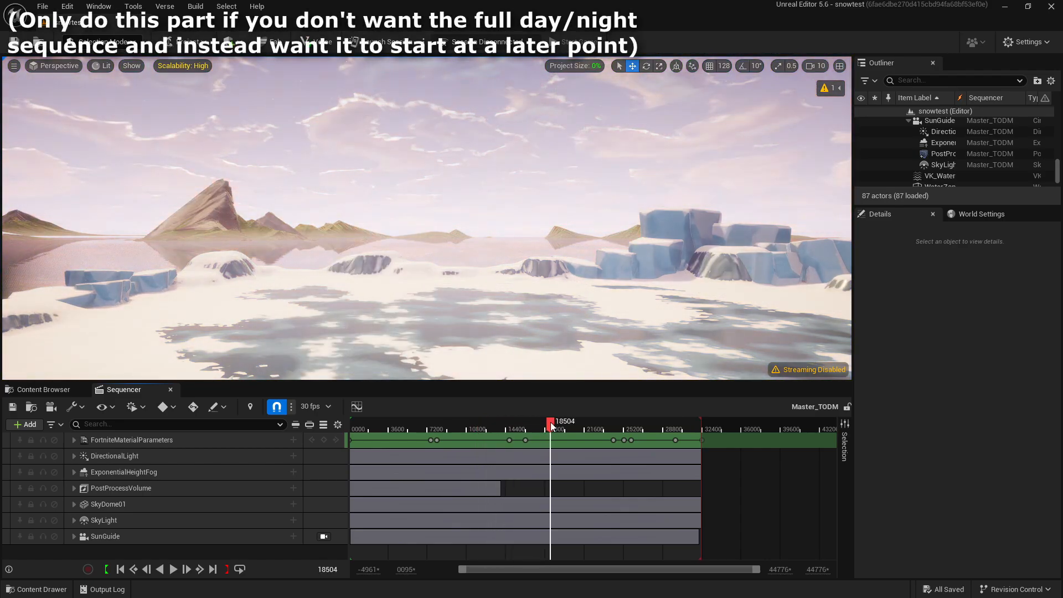
pyautogui.moveTo(551, 421); pyautogui.dragTo(527, 420)
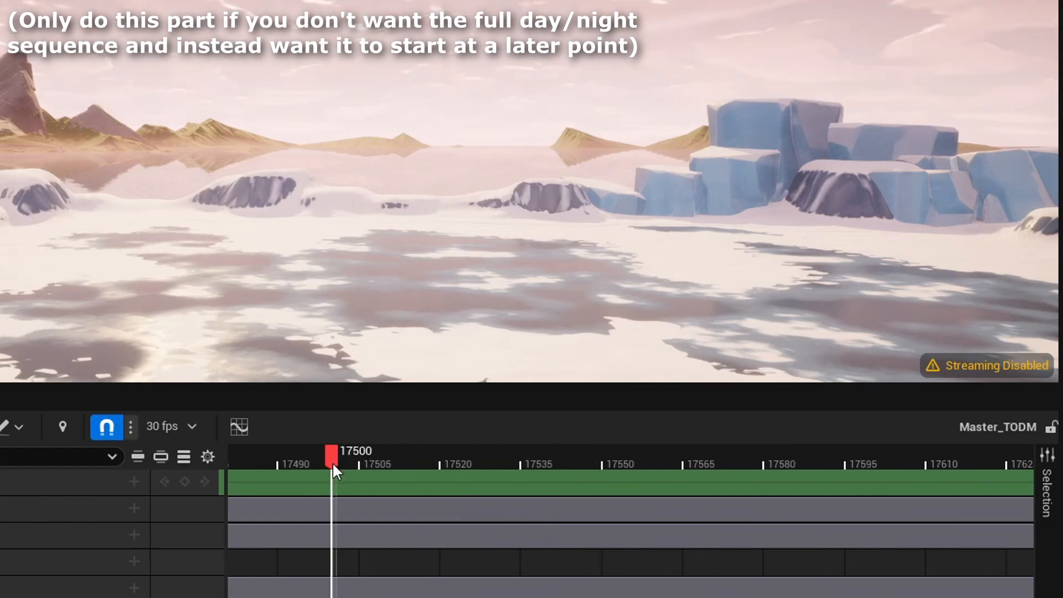
pyautogui.rightClick(331, 467)
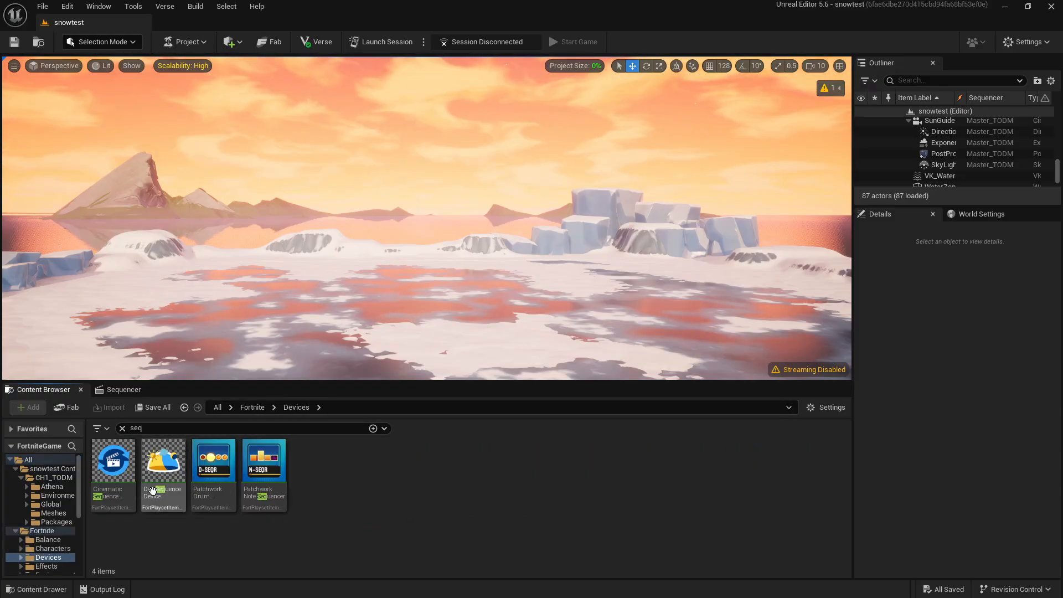
# - Place a Cinematic Sequence Device with Auto Play on and Enabled on Phase set to Always
pyautogui.click(113, 461)
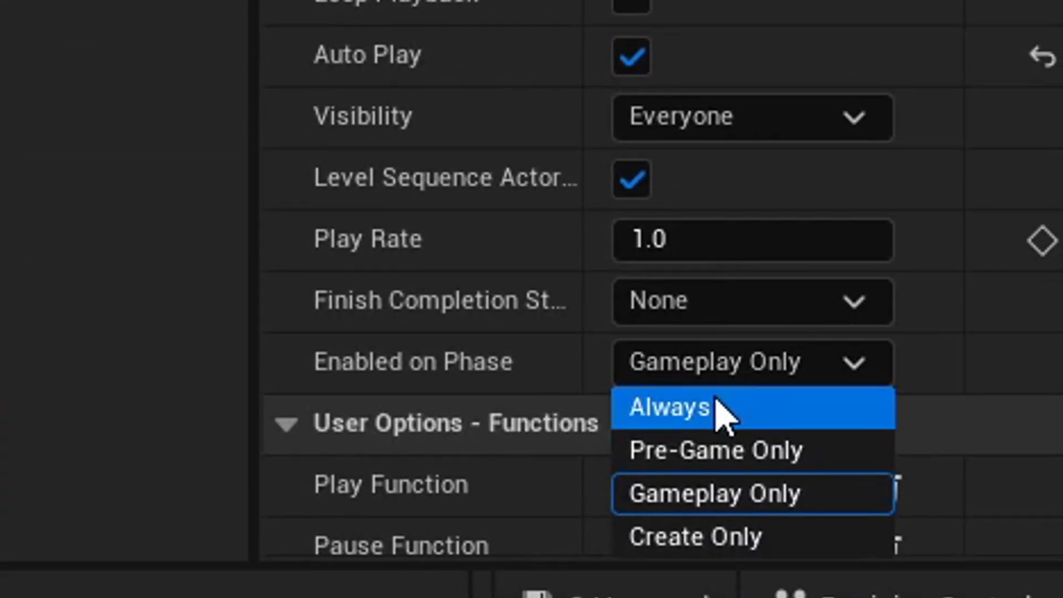
pyautogui.click(668, 406)
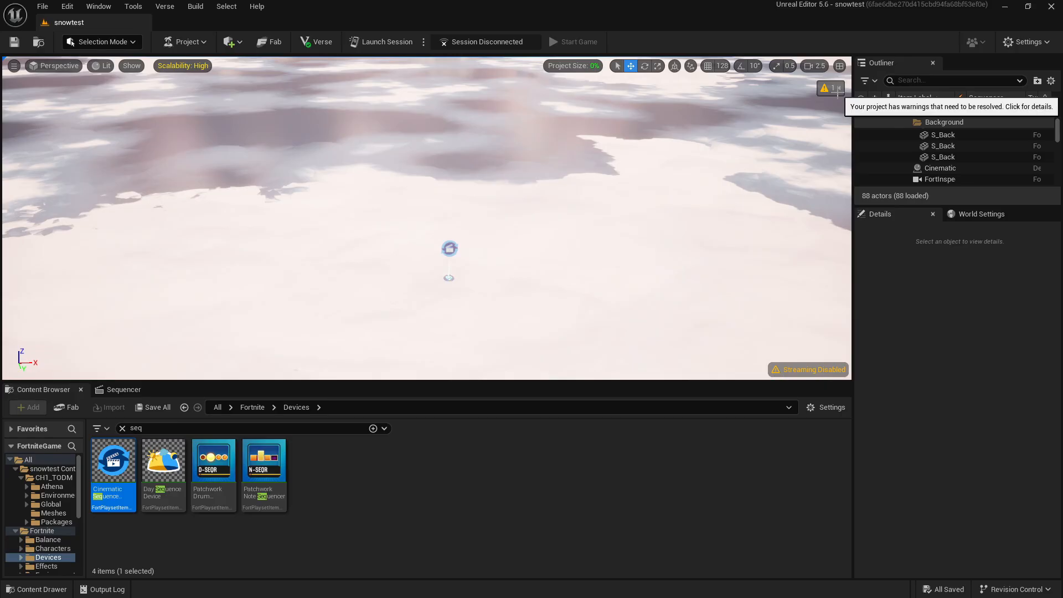
# - Launch a live edit session, running the validation fix-up when prompted
pyautogui.click(829, 88)
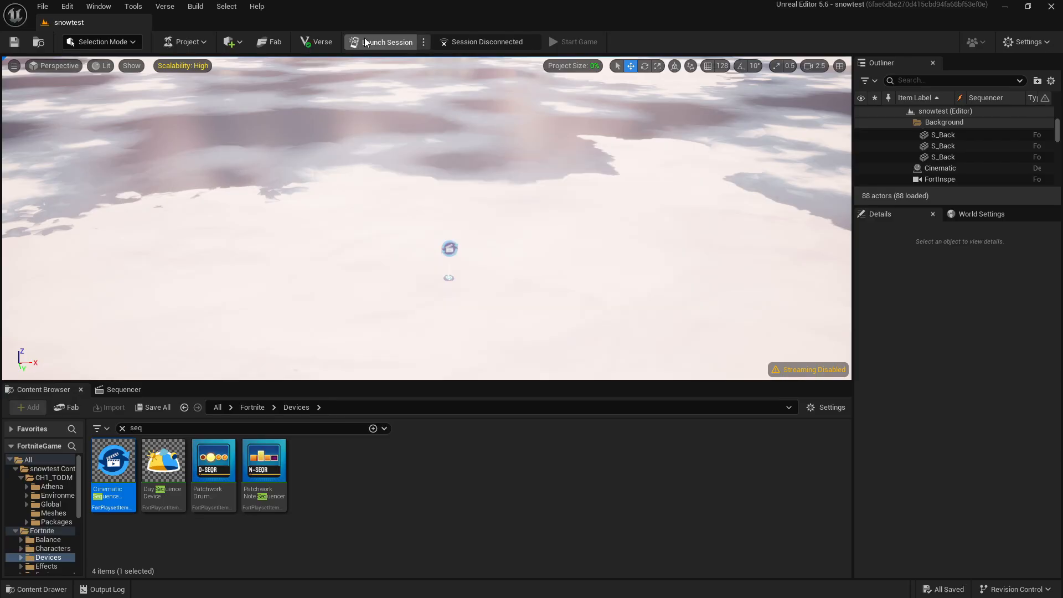
pyautogui.click(386, 41)
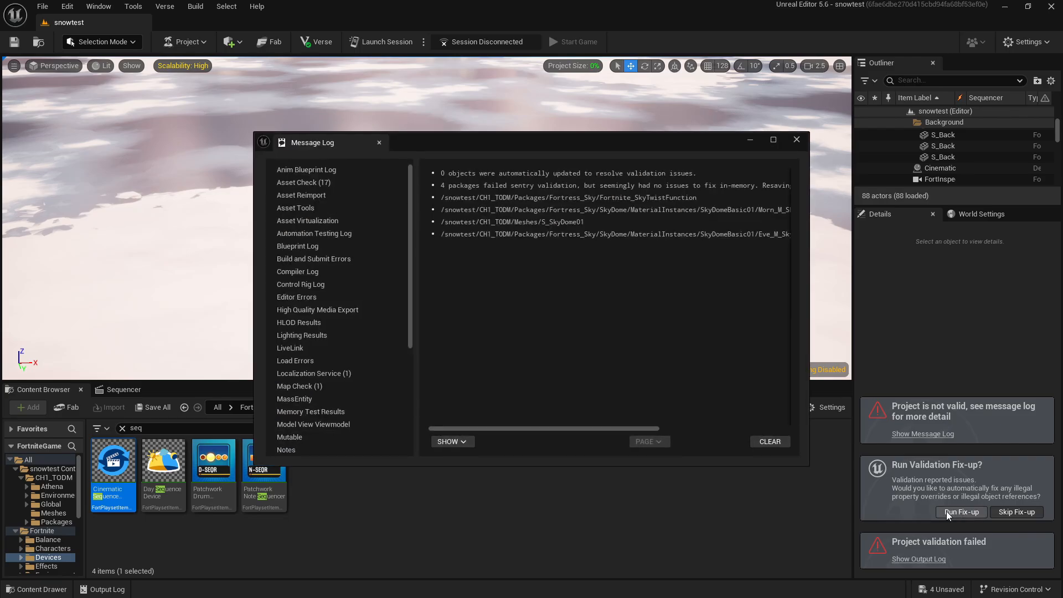
pyautogui.click(961, 512)
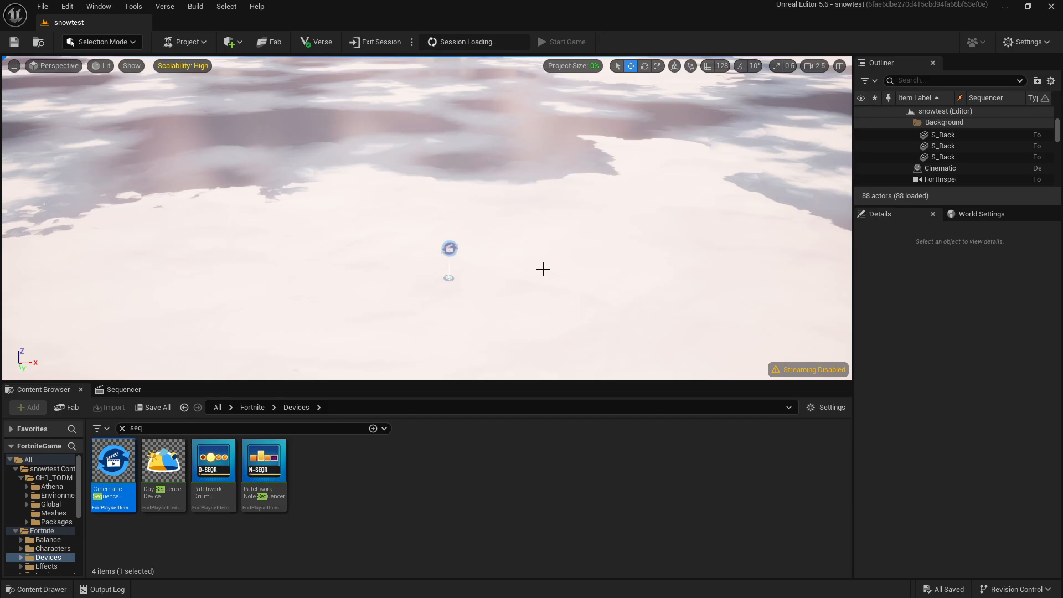
pyautogui.click(560, 41)
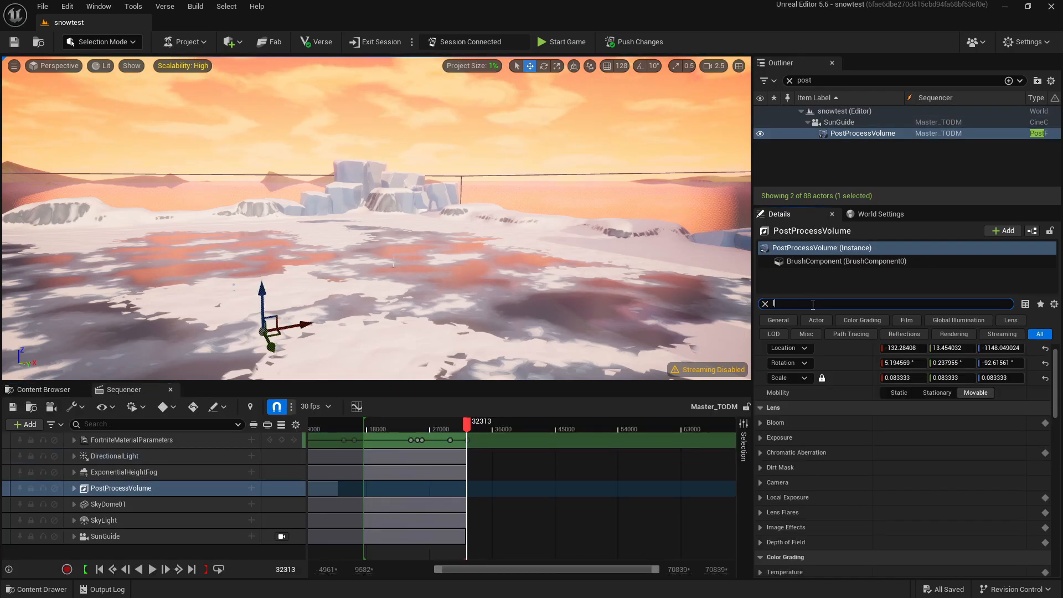
# - Find the PostProcessVolume's Lens Flares Intensity track in Master_TODM and delete it
pyautogui.write('lens flare')
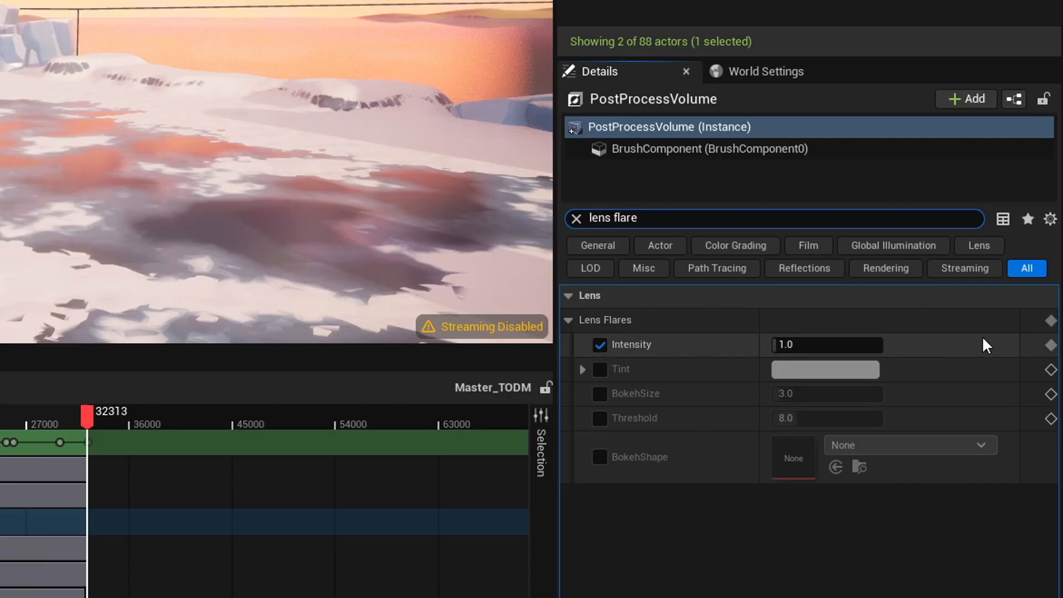
pyautogui.moveTo(1052, 357)
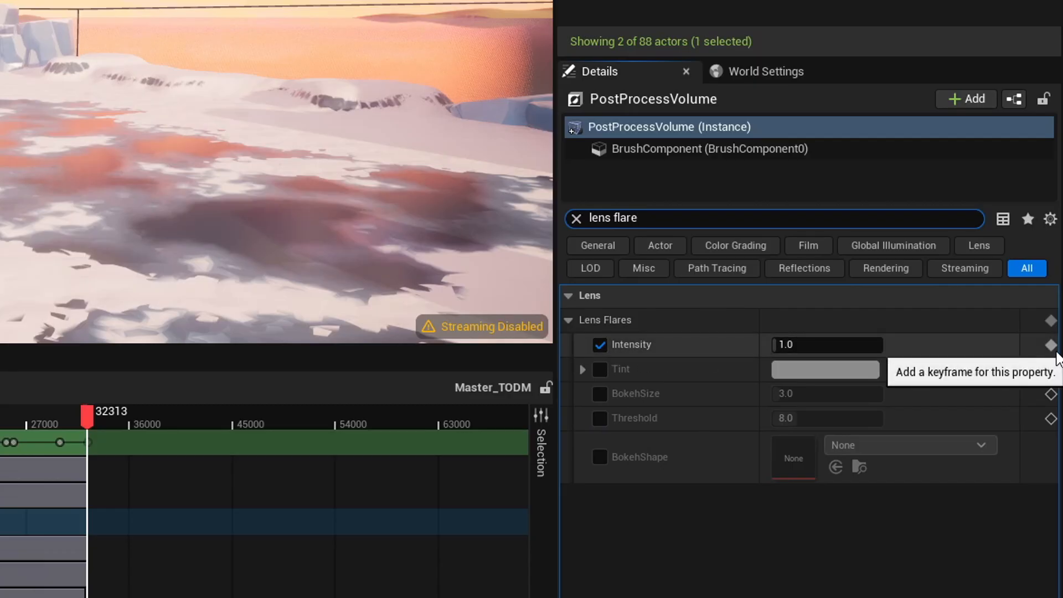
pyautogui.moveTo(693, 340)
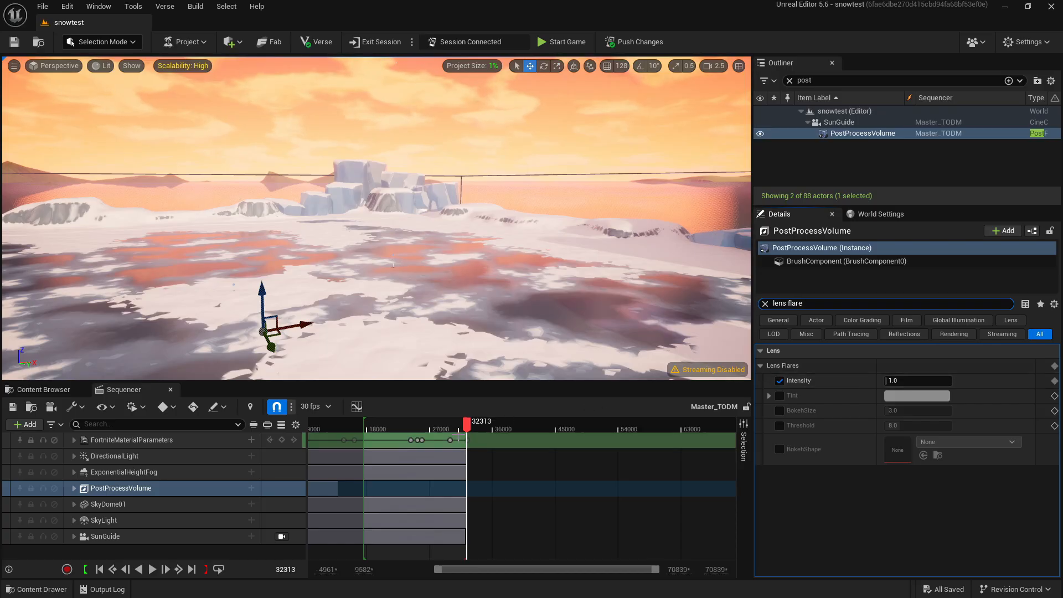
pyautogui.click(120, 488)
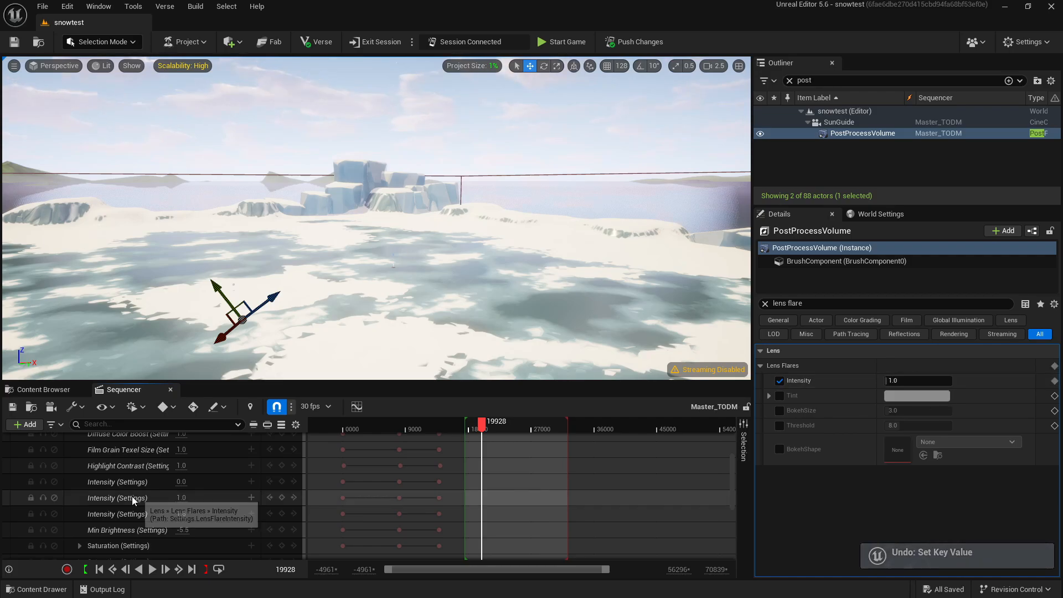
pyautogui.rightClick(132, 497)
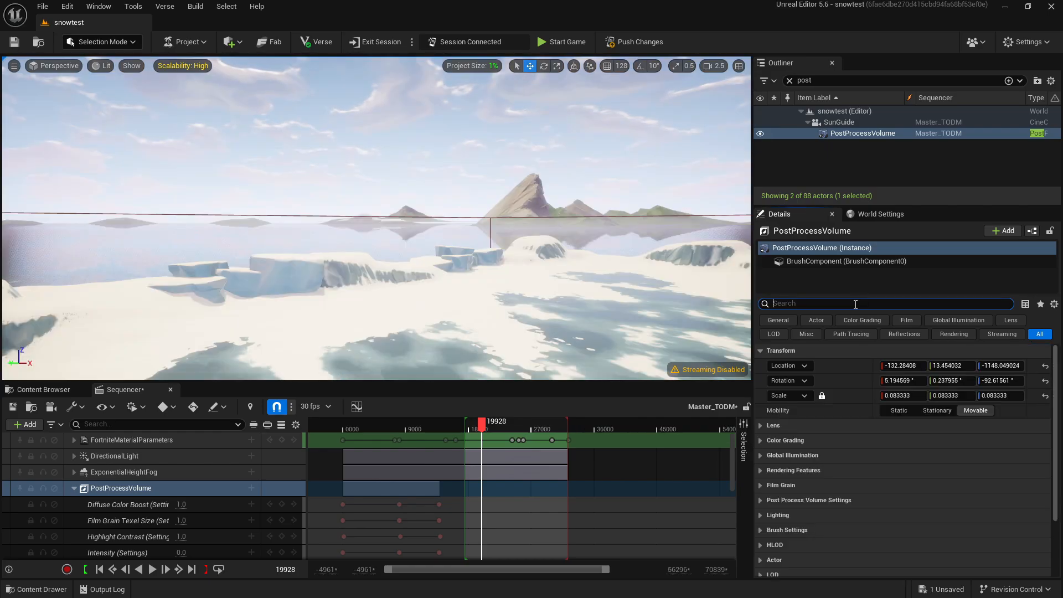
pyautogui.moveTo(789, 471)
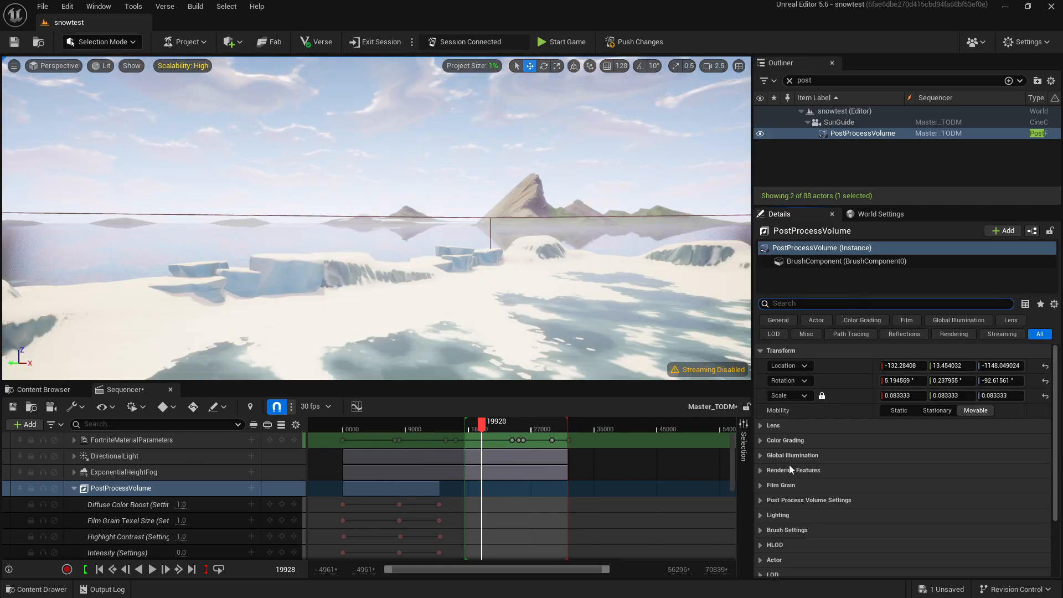
# - Expand Color Grading > Global, save the Master_TODM sequence and launch the game
pyautogui.click(761, 440)
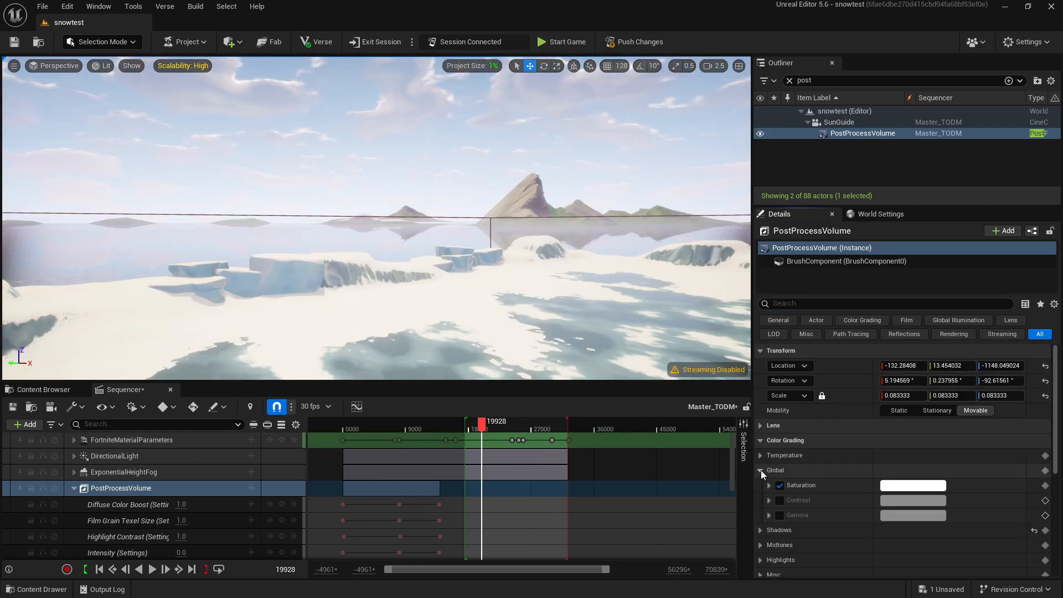
pyautogui.click(760, 455)
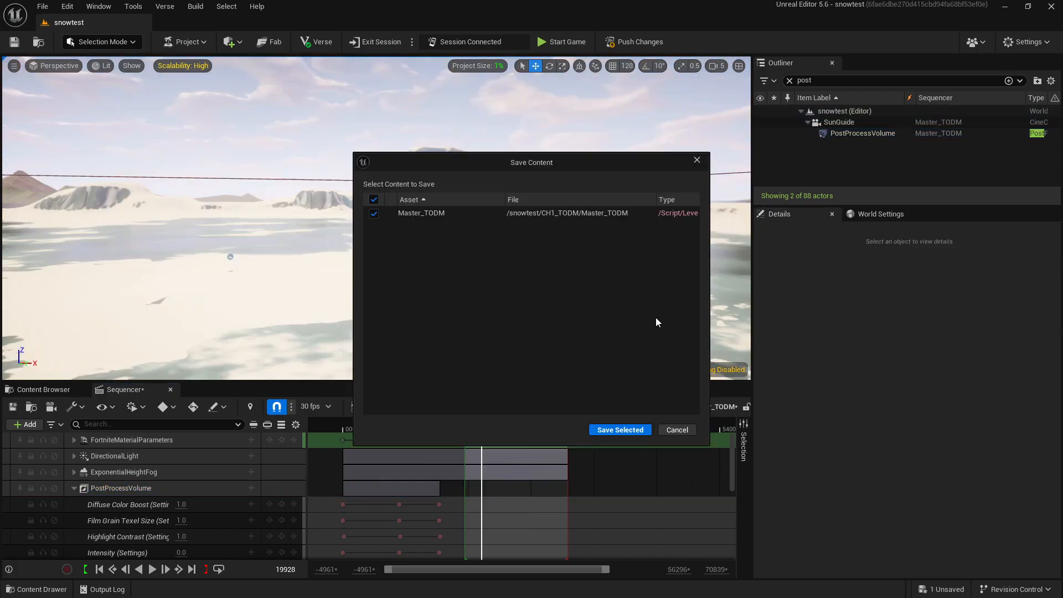
pyautogui.click(617, 430)
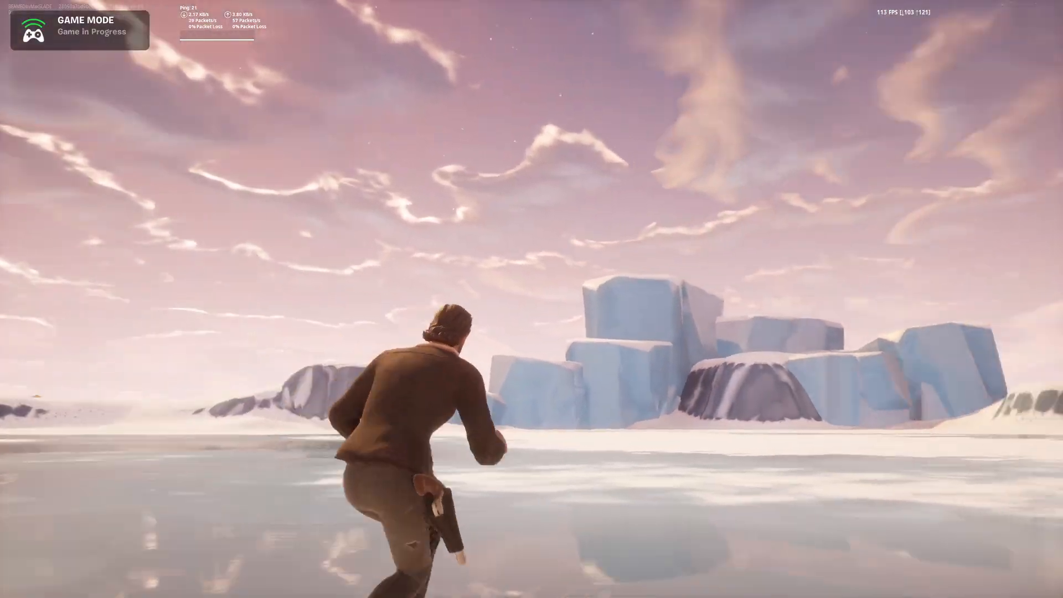